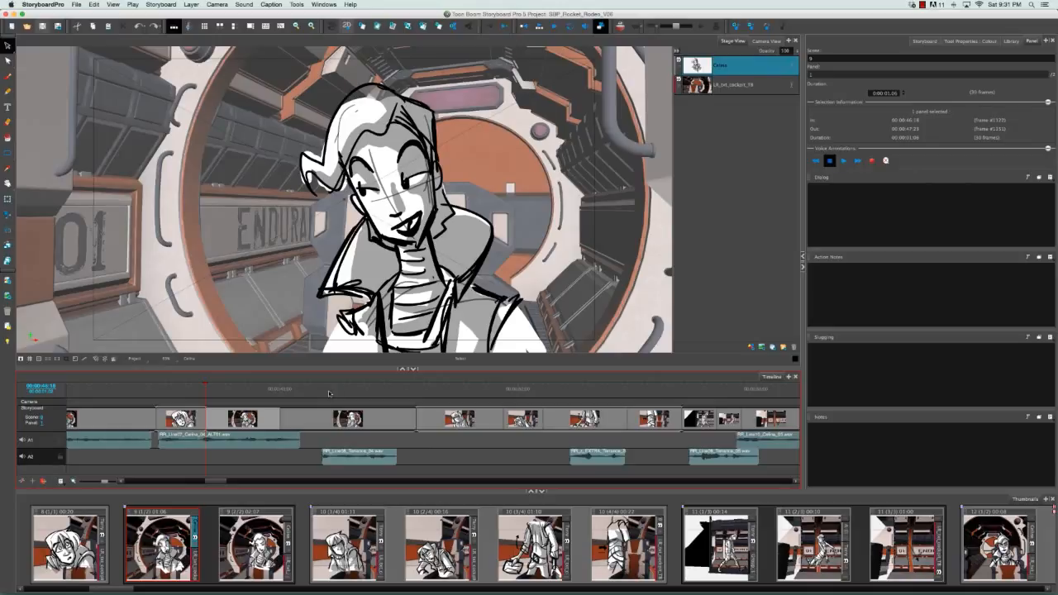
{"action": "mouse_move", "coordinate": [1044, 109]}
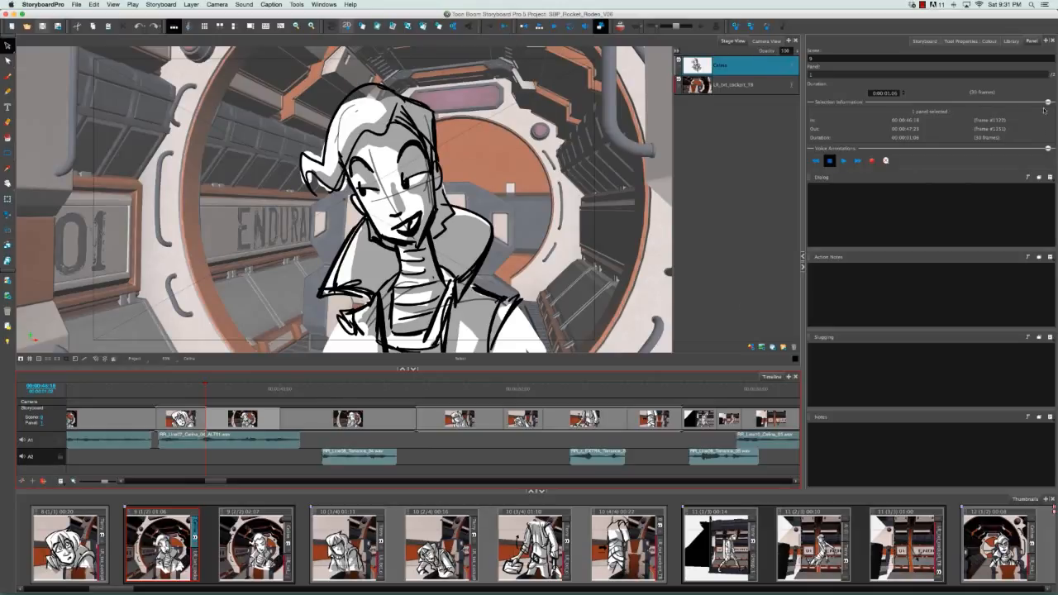
{"action": "mouse_move", "coordinate": [988, 90]}
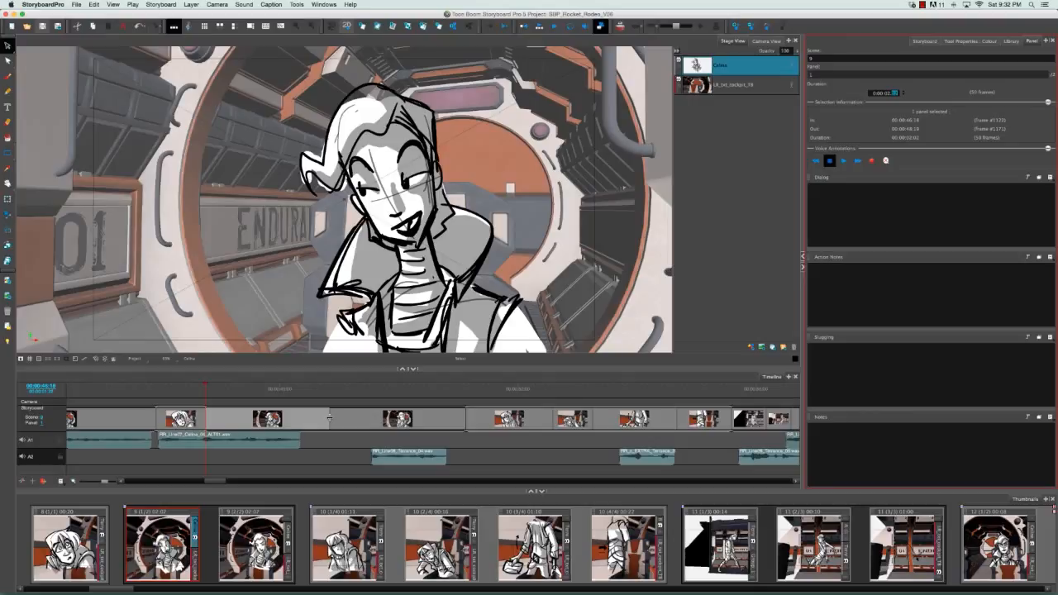
Extend a middle panel's duration by dragging its edge right, shifting later panels along.
{"action": "left_click", "coordinate": [328, 417]}
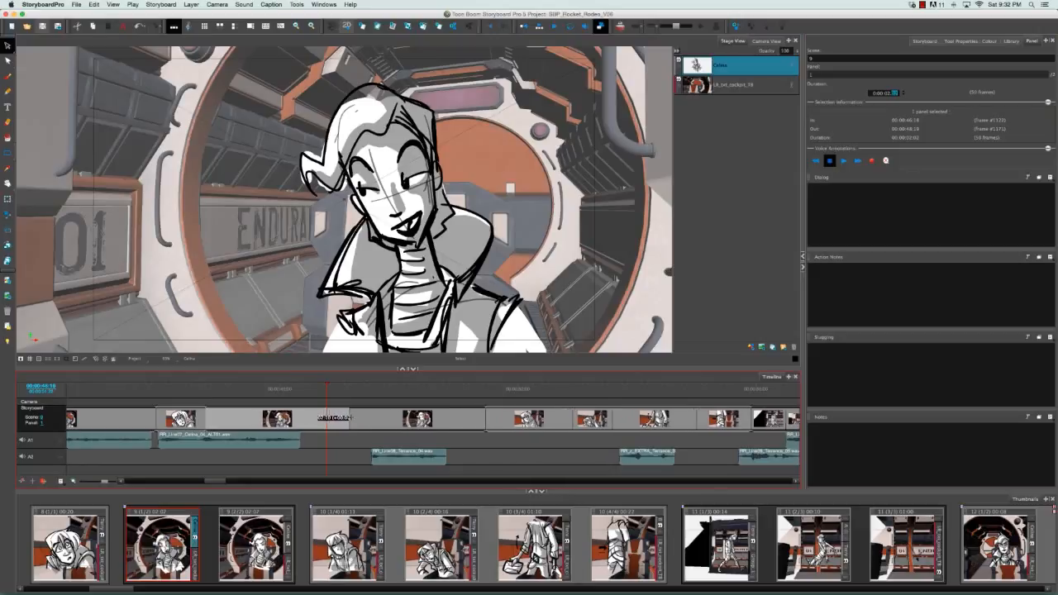